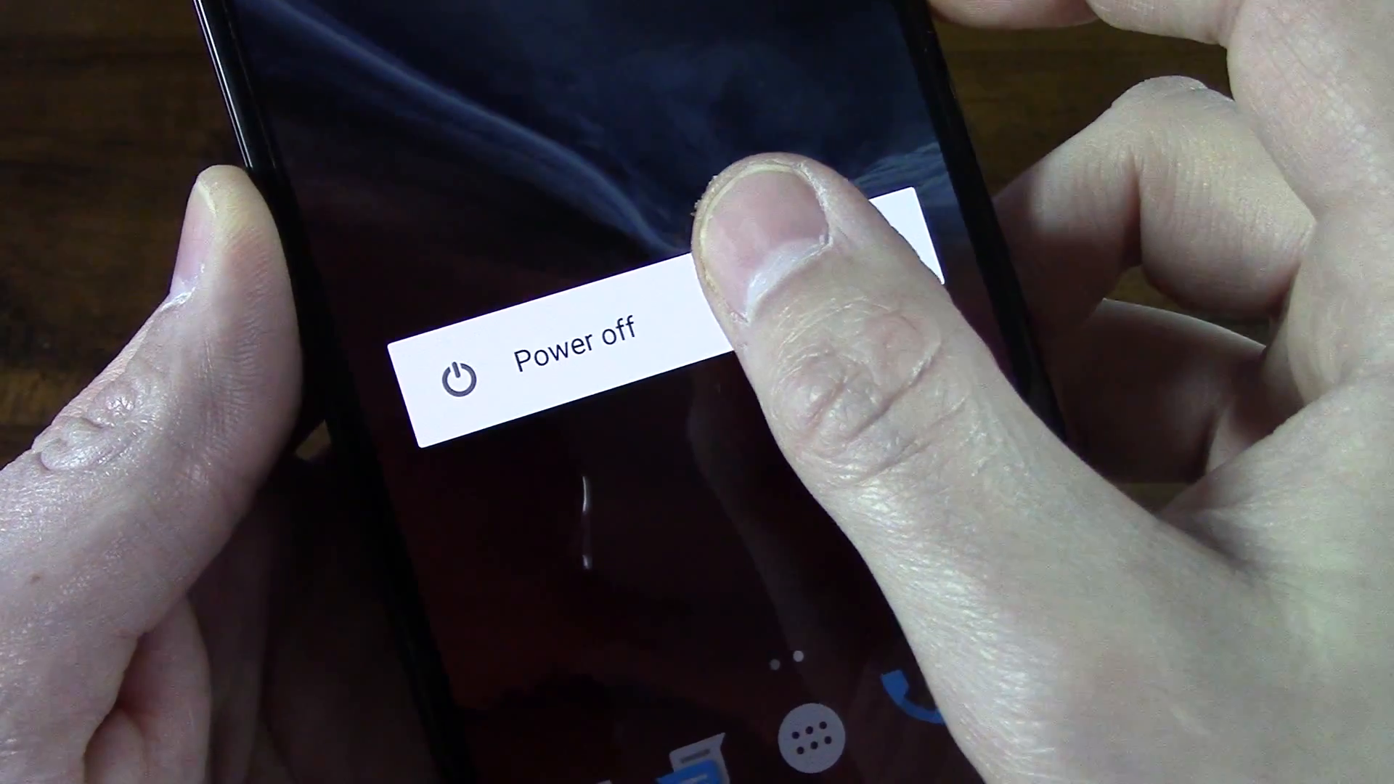
- Power the phone off from the power menu so it can boot into recovery
click(558, 347)
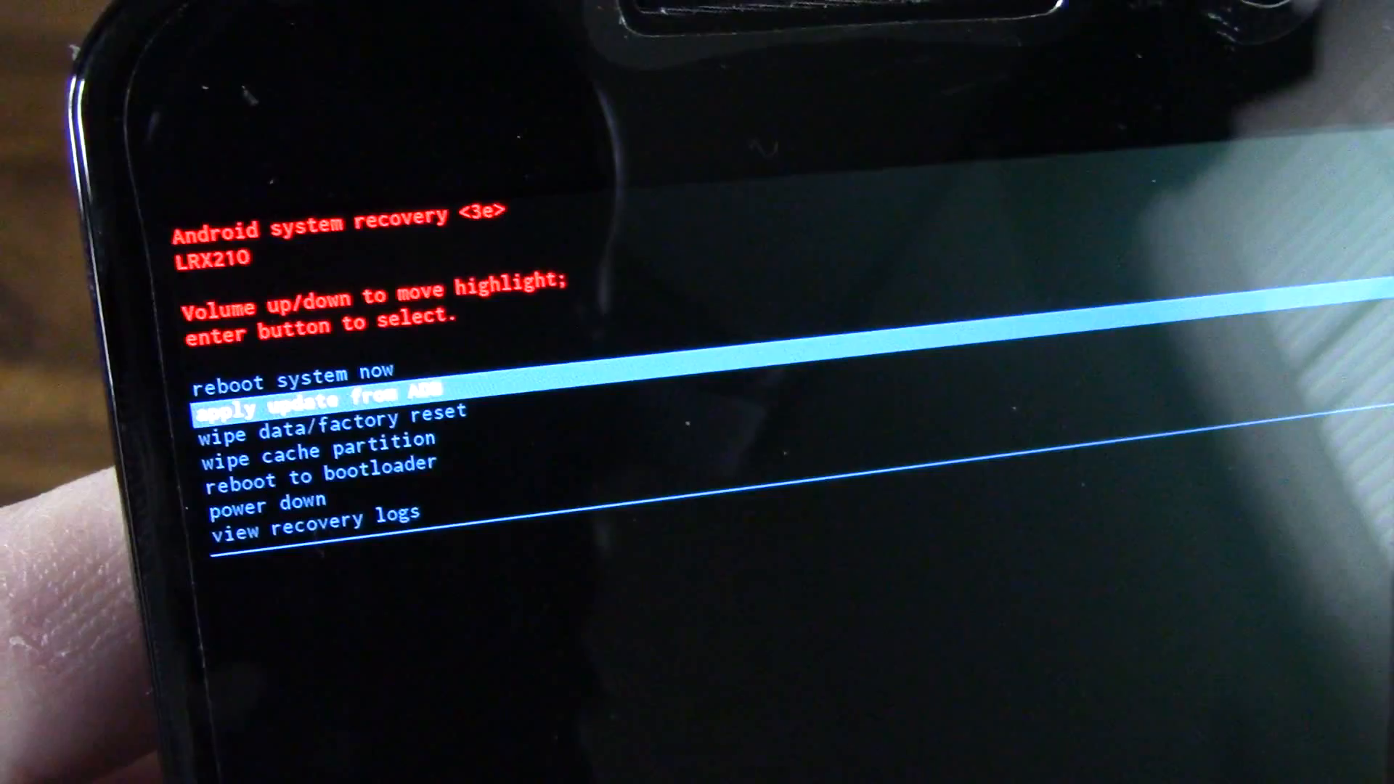
- Move the recovery menu highlight up to 'reboot system now' after the data wipe
key(volumeup)
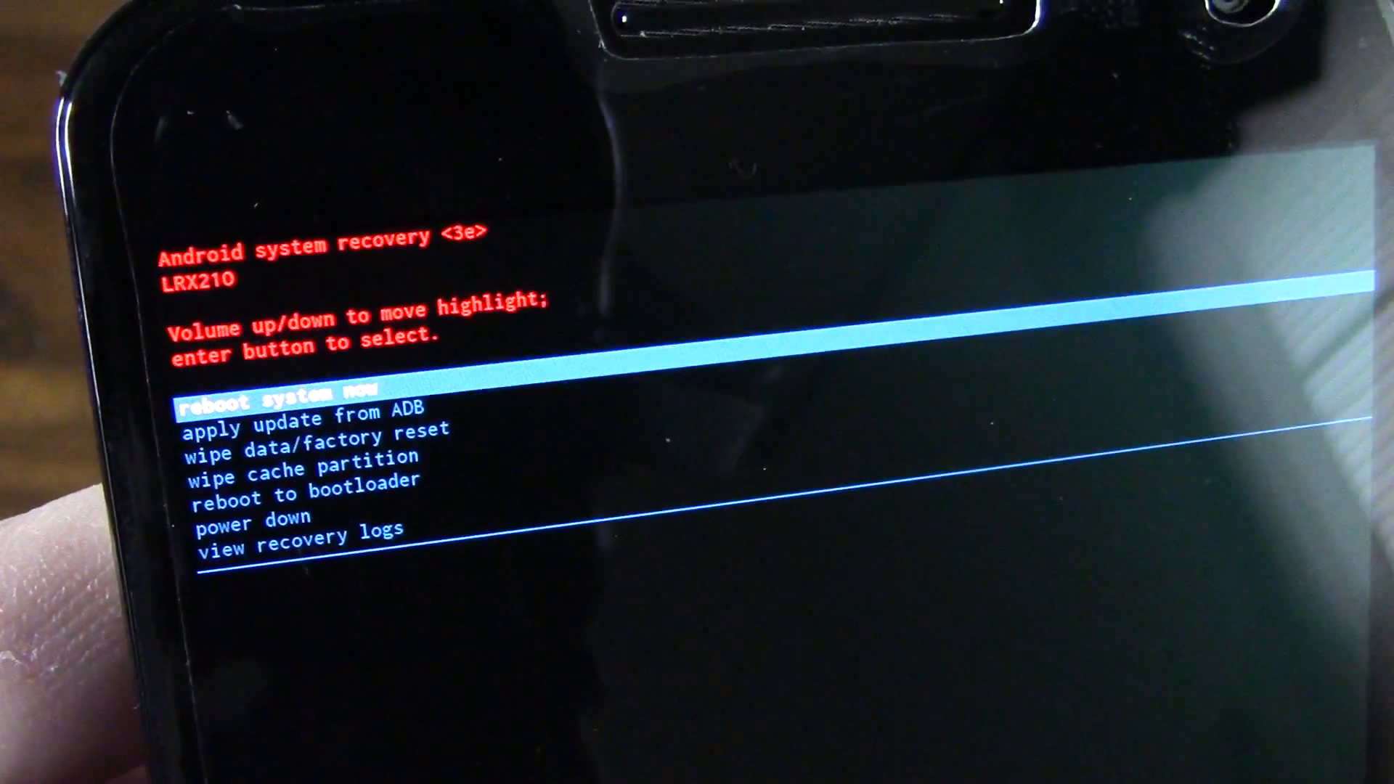